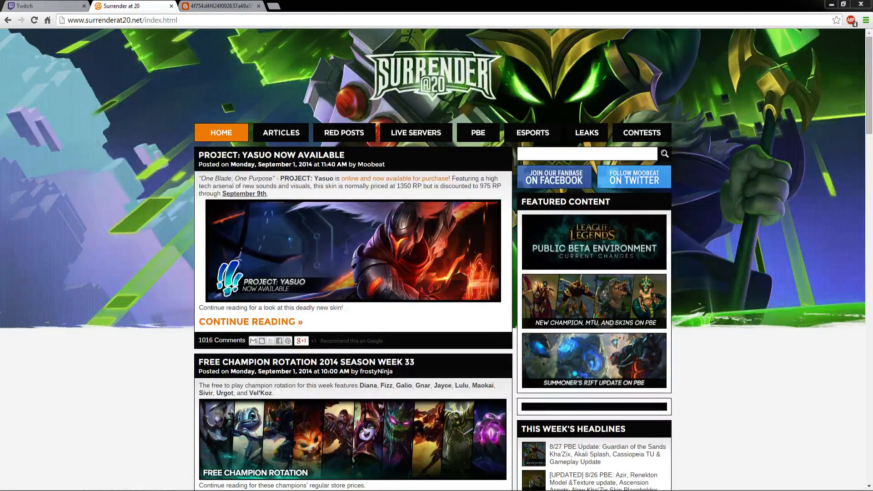
{"action": "mouse_move", "coordinate": [533, 226]}
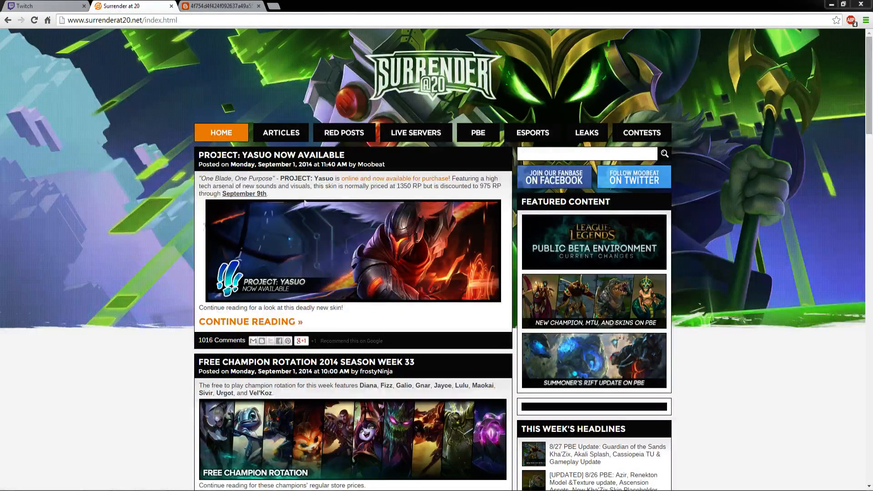
{"action": "mouse_move", "coordinate": [129, 257]}
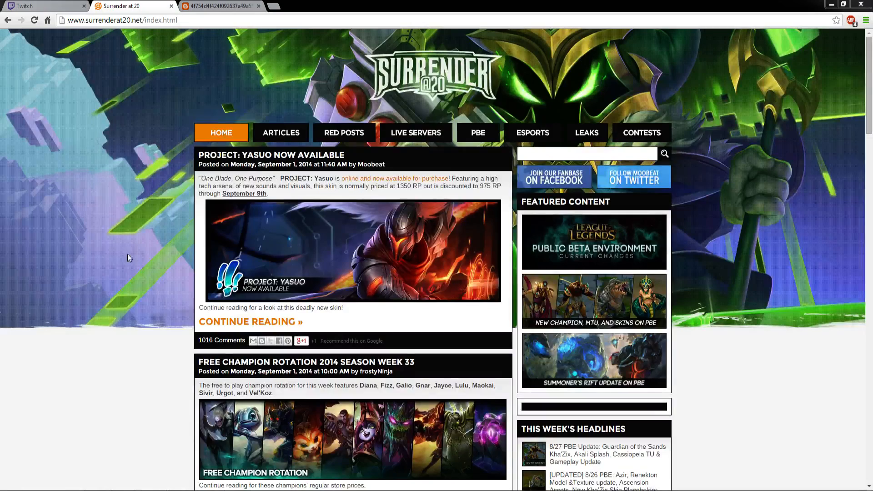
{"action": "mouse_move", "coordinate": [219, 121]}
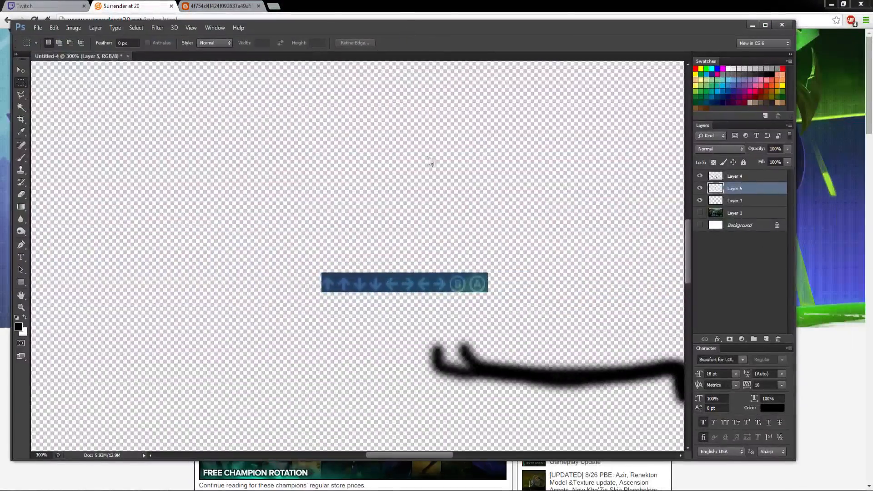
{"action": "mouse_move", "coordinate": [346, 289]}
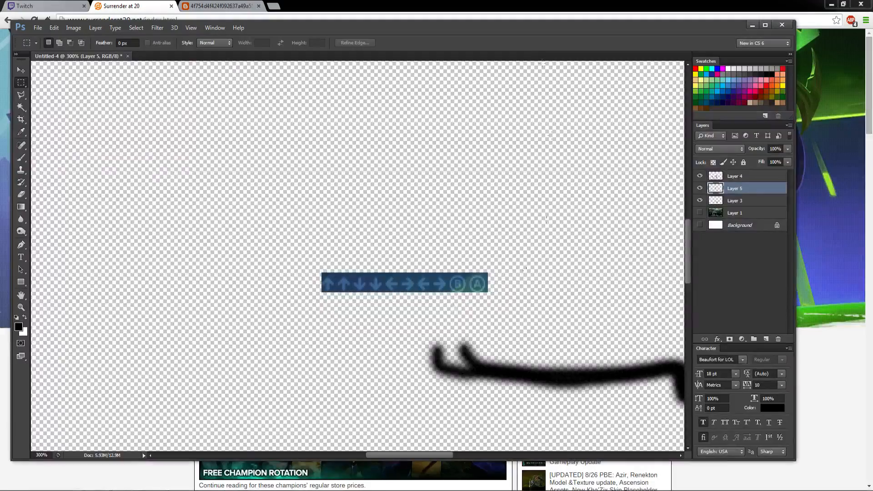
Leave the Photoshop Konami-code artwork and return to the Surrender at 20 homepage.
{"action": "left_click", "coordinate": [133, 6]}
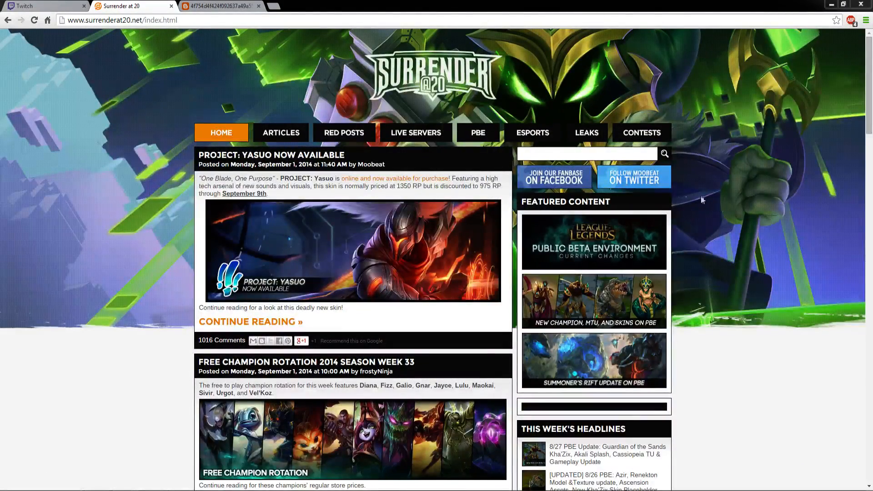
Switch back to the surrenderat20.net tab and enter the Konami code so the DMG pixel sprite appears.
{"action": "key", "text": "alt+tab"}
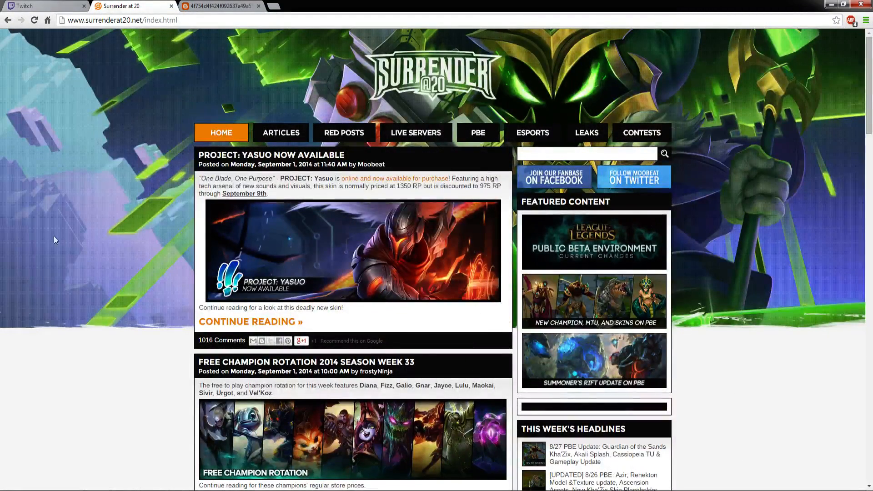
{"action": "mouse_move", "coordinate": [78, 244]}
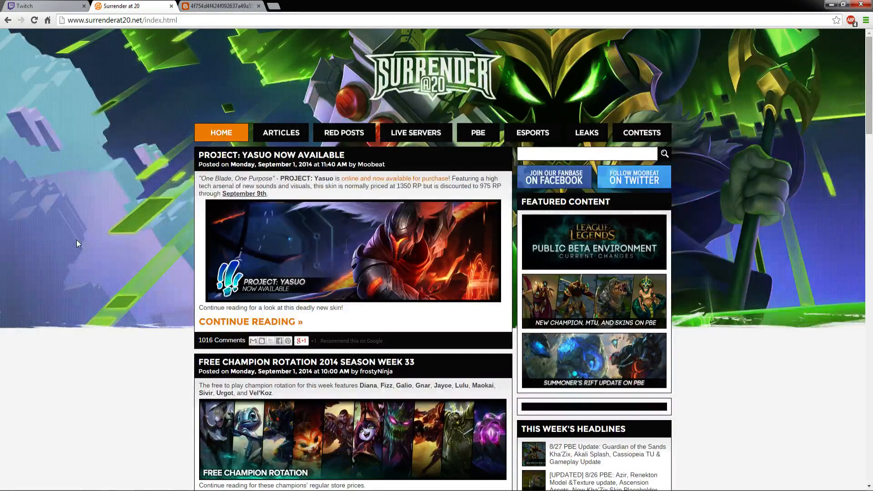
{"action": "scroll", "scroll_direction": "down", "scroll_amount": 3}
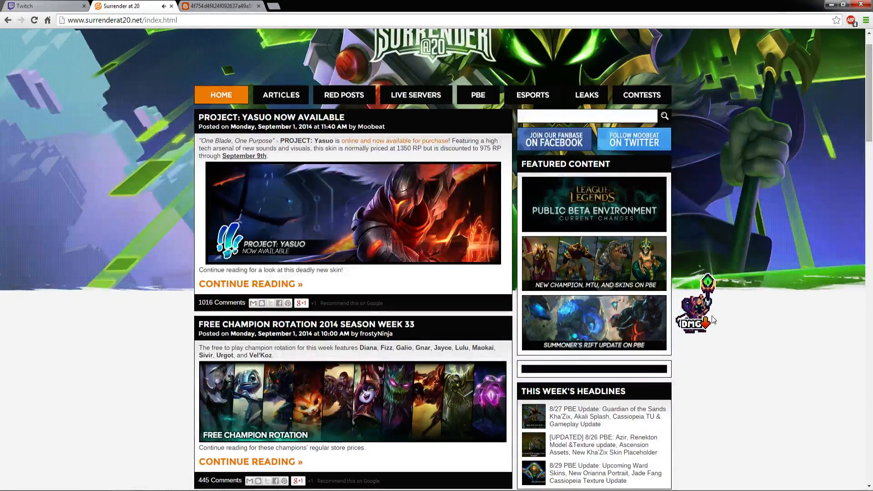
{"action": "mouse_move", "coordinate": [338, 435]}
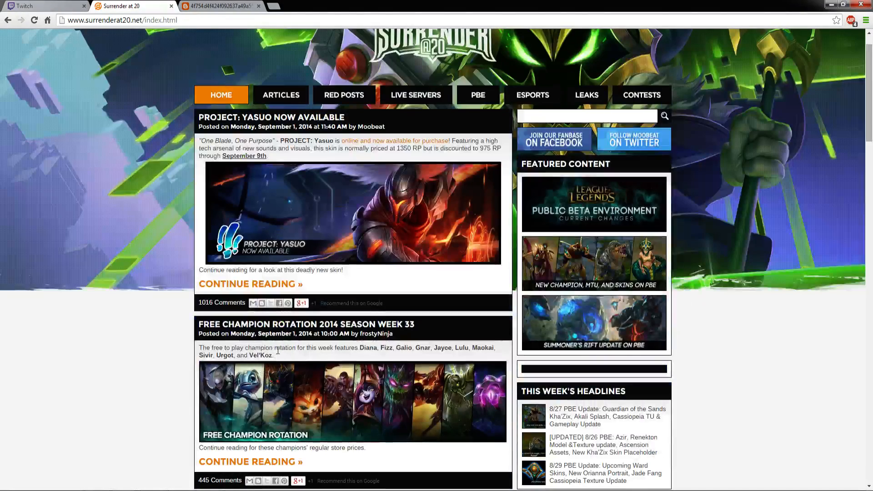
{"action": "mouse_move", "coordinate": [765, 381]}
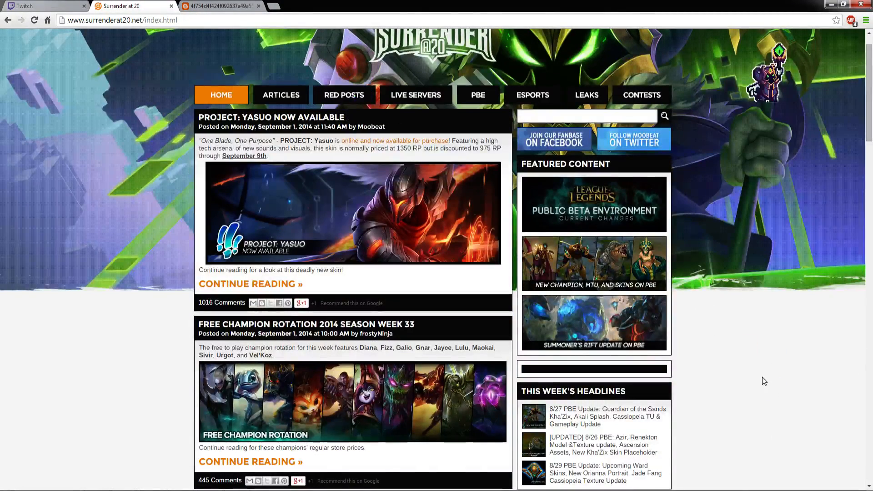
Scroll down the article list while the pixel Veigar sprite roams the page.
{"action": "scroll", "scroll_direction": "down", "scroll_amount": 3}
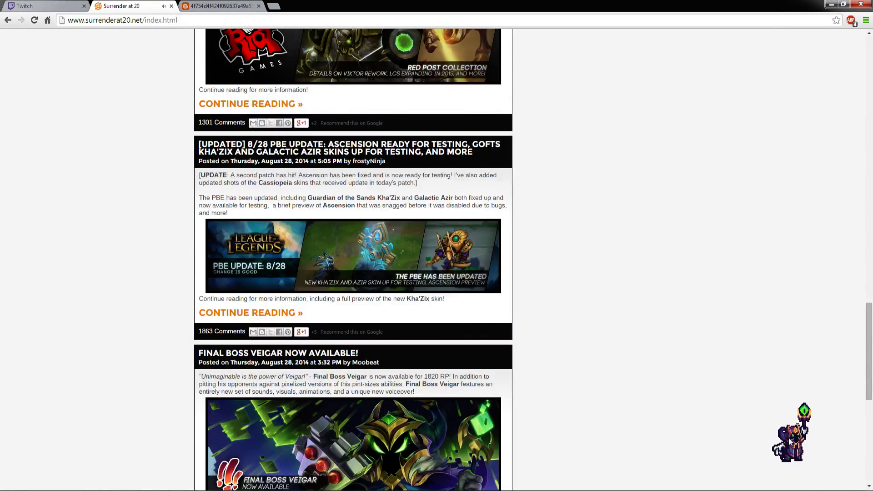
{"action": "mouse_move", "coordinate": [679, 406]}
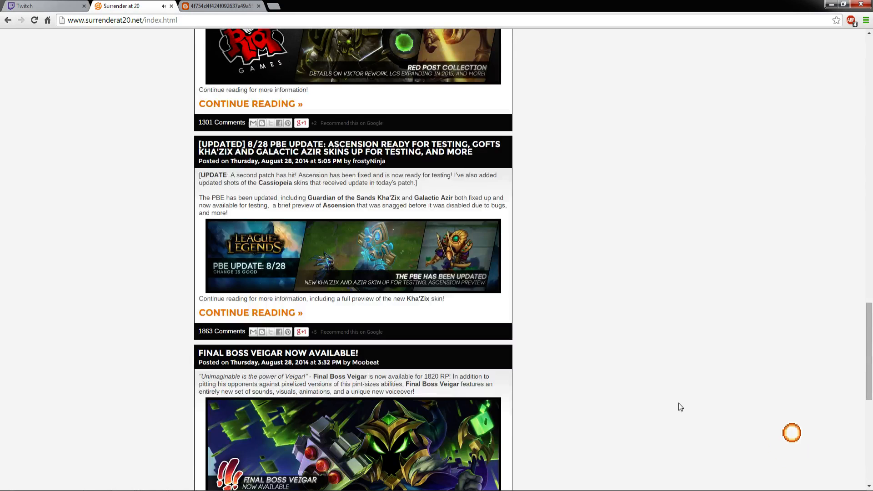